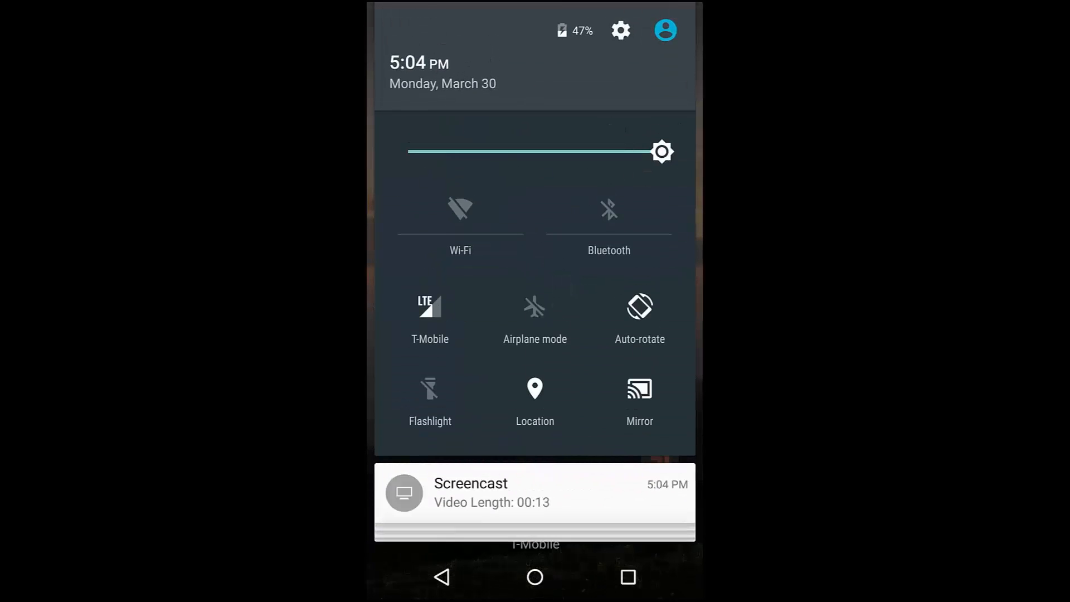
- Dismiss the quick settings shade and launch EON Connect from the home screen
left_click(608, 210)
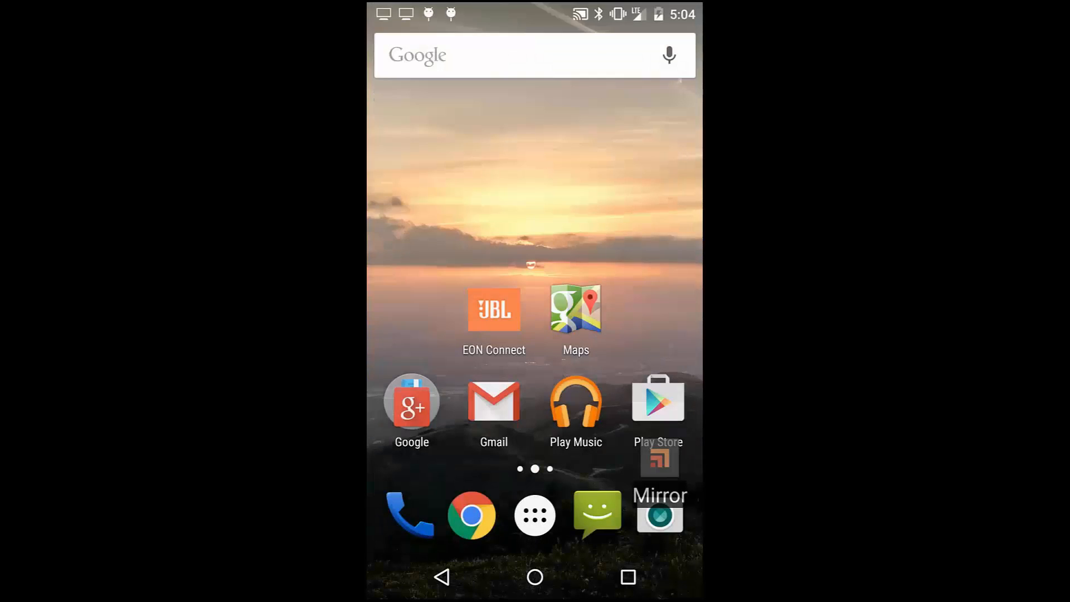
left_click(492, 310)
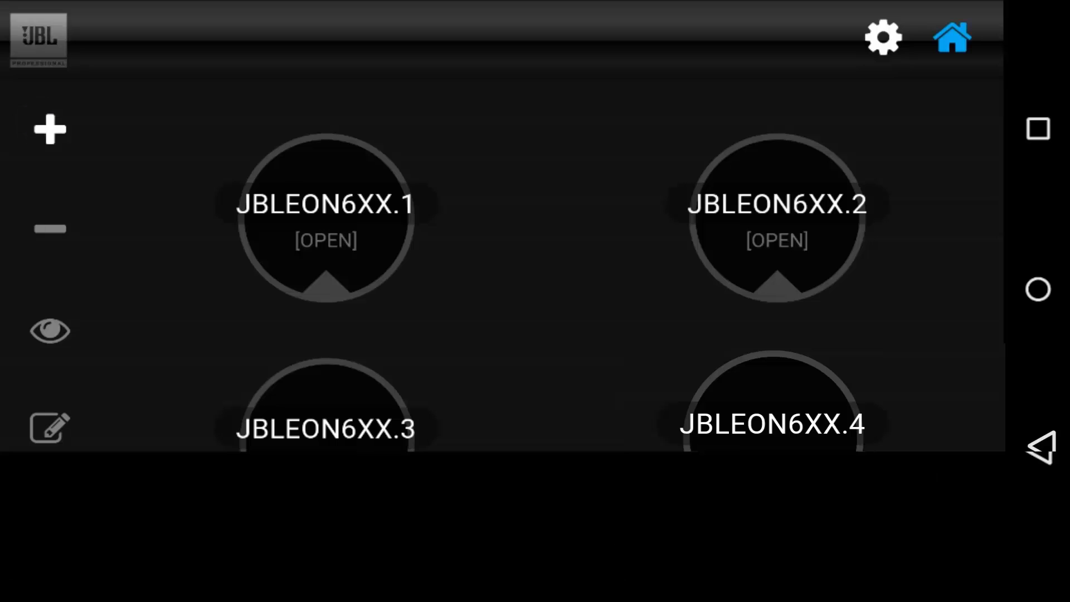
- Add the JBLEON615.0 speaker via + so it shows online in the first slot
left_click(46, 129)
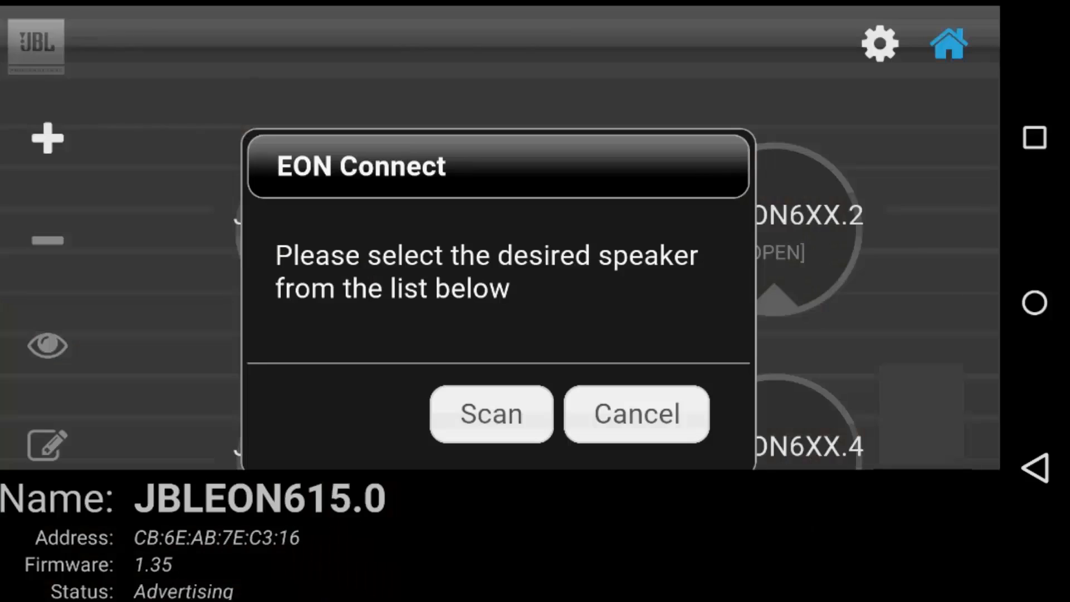
left_click(490, 413)
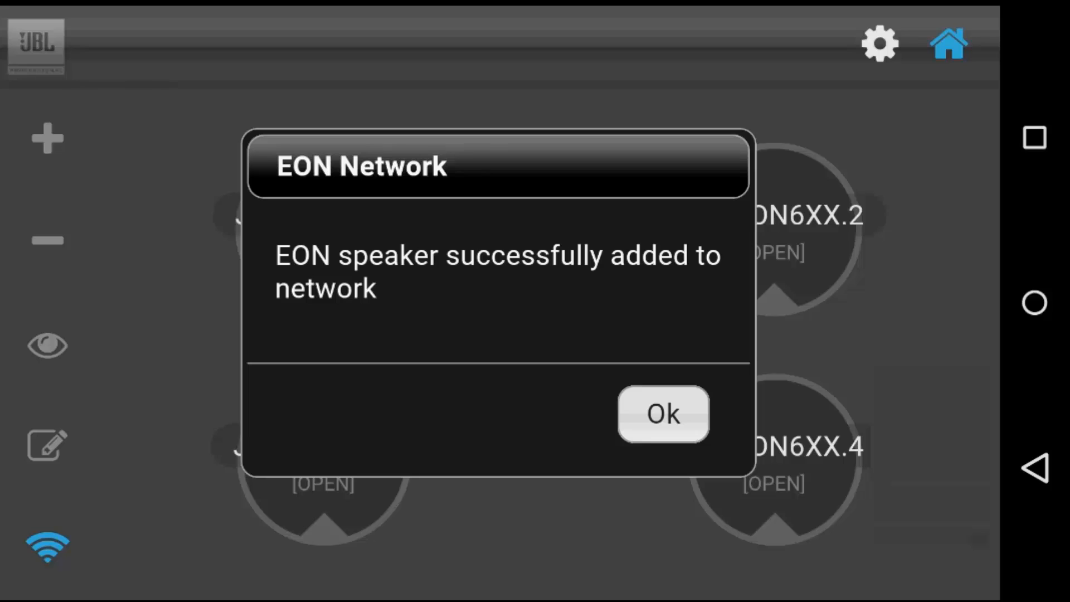
left_click(664, 413)
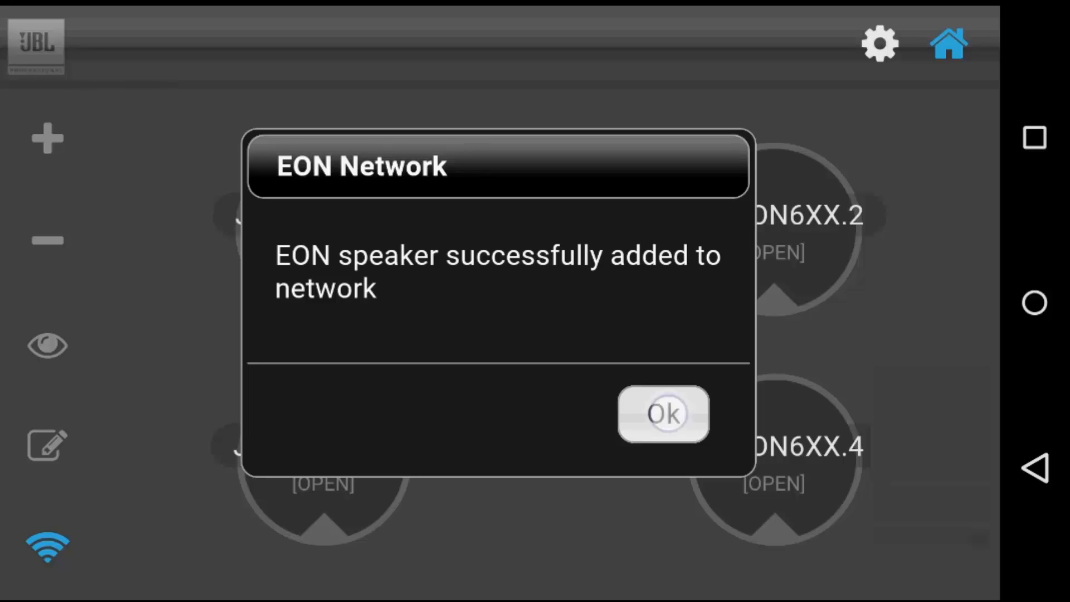
left_click(664, 414)
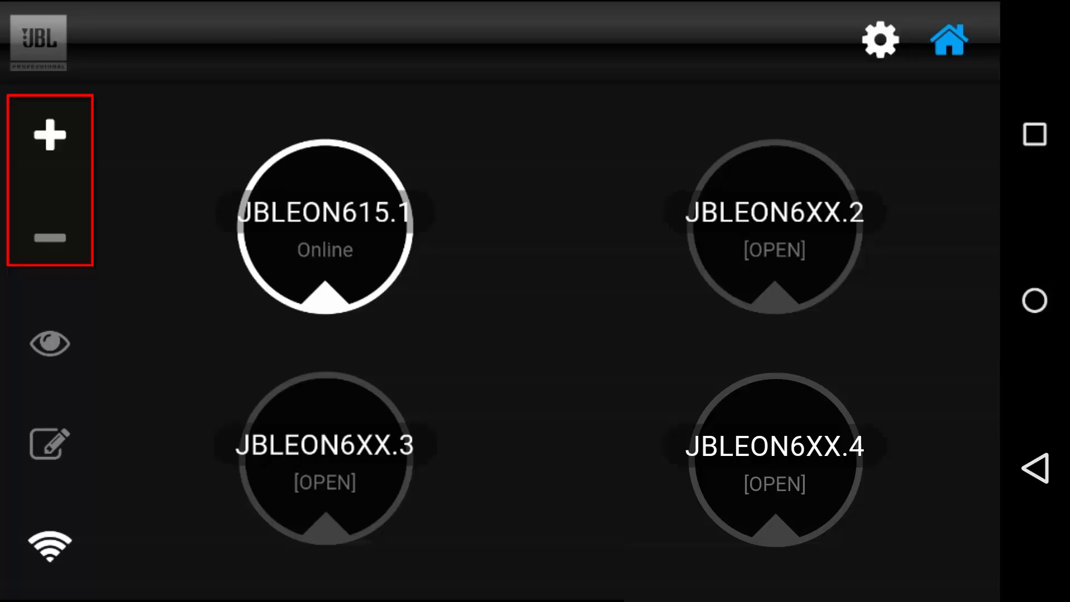
- Identify the new speaker and rename it 'Henry', then select it
left_click(48, 343)
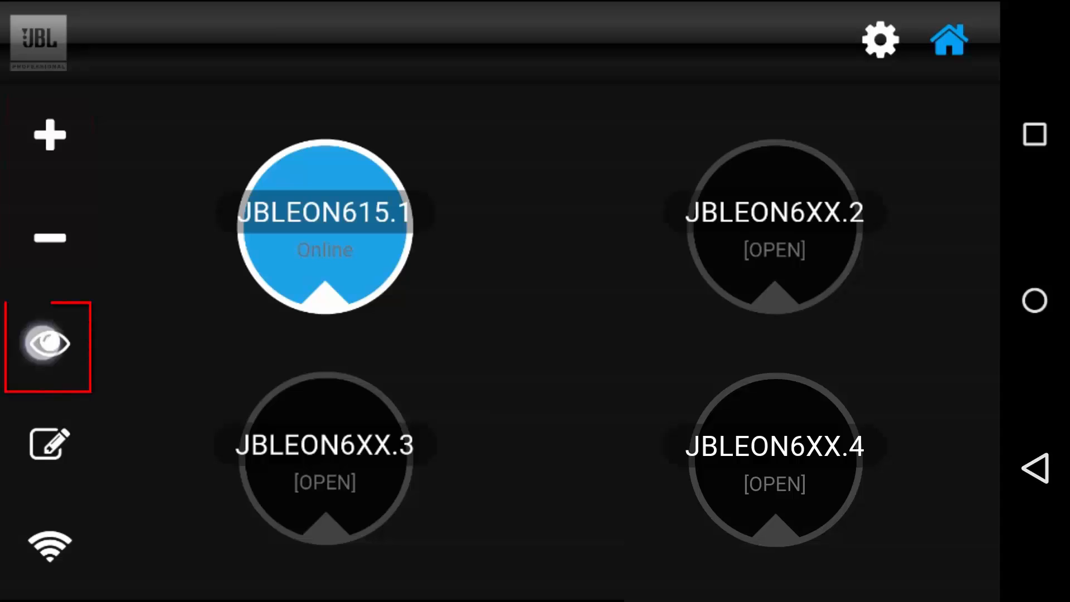
left_click(47, 343)
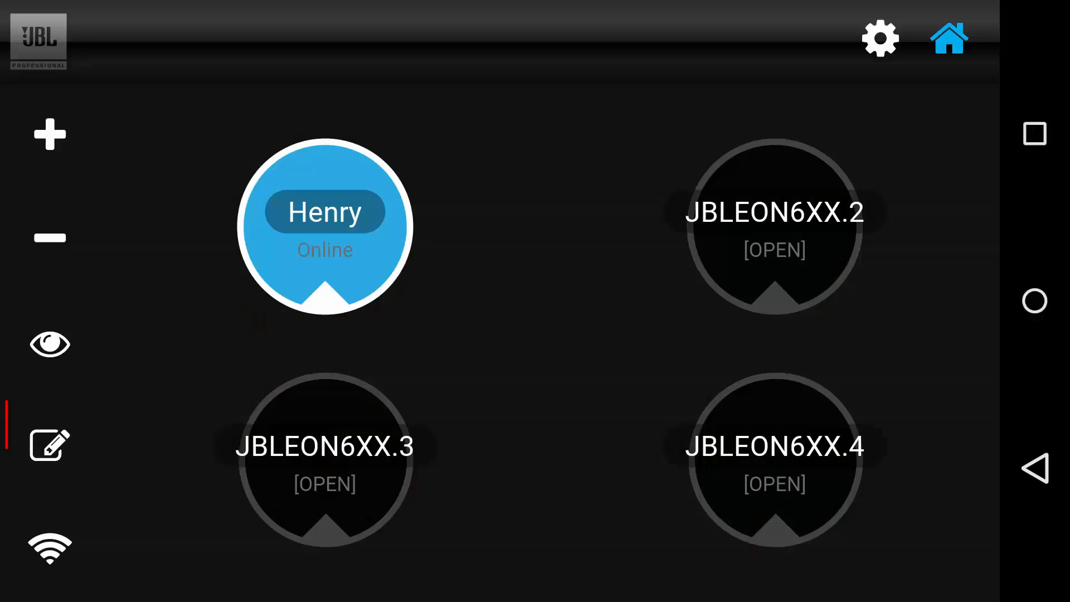
left_click(49, 446)
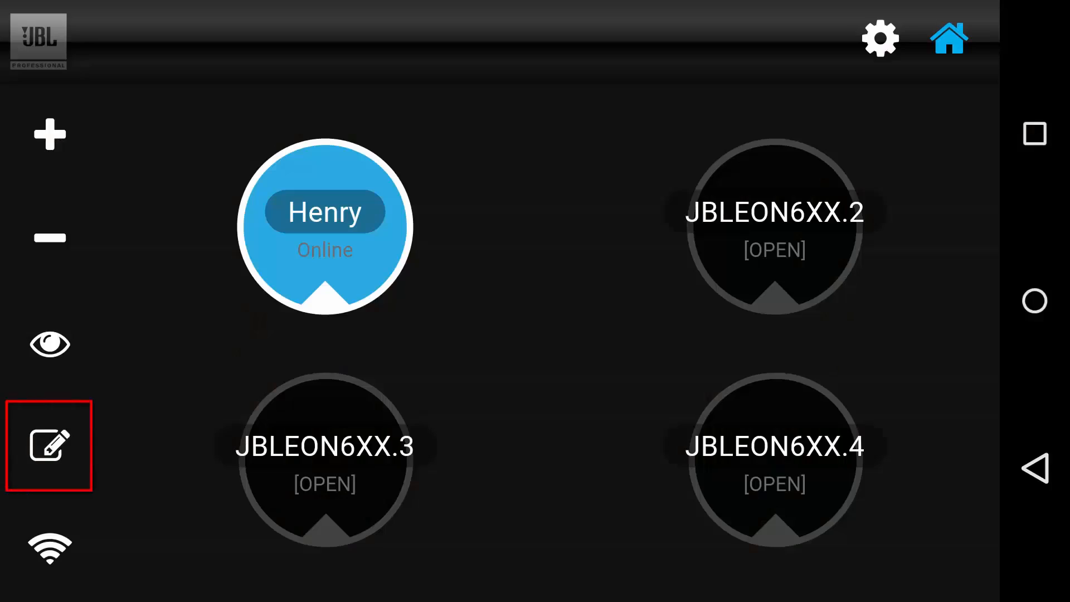
left_click(48, 447)
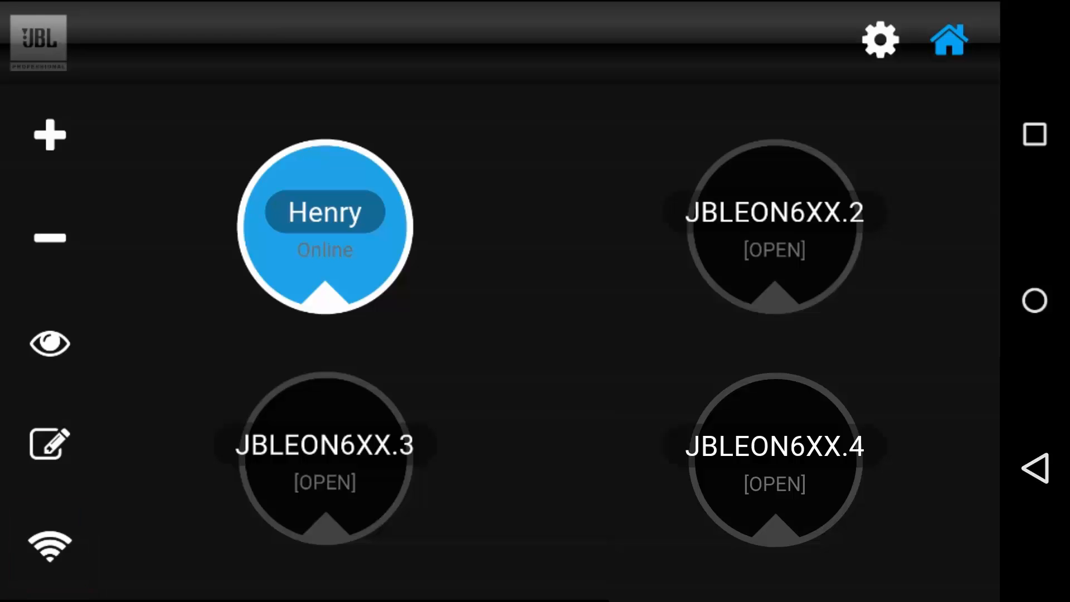
left_click(49, 552)
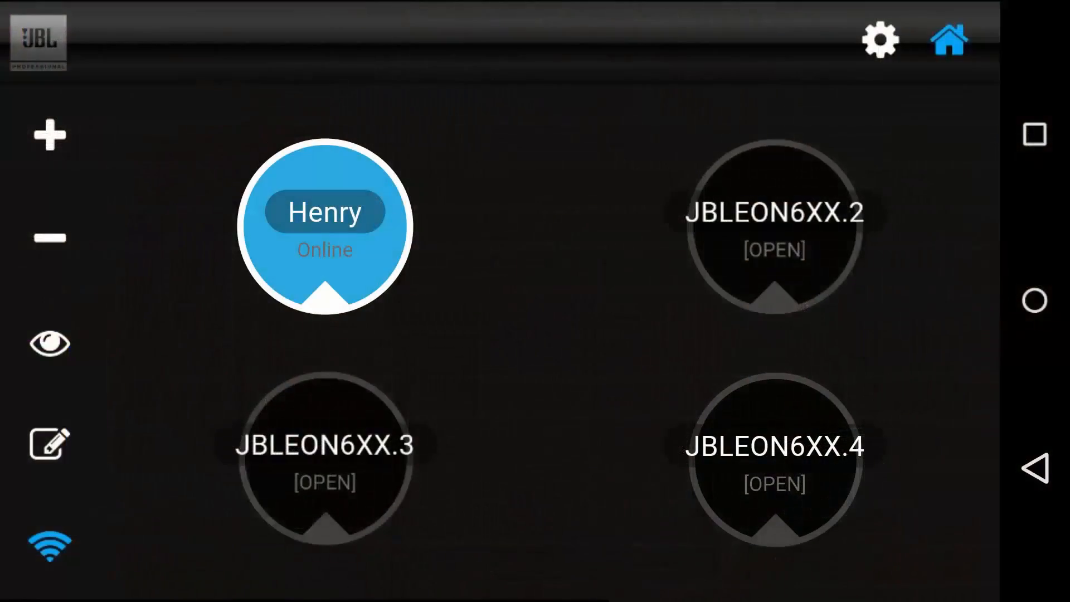
left_click(338, 208)
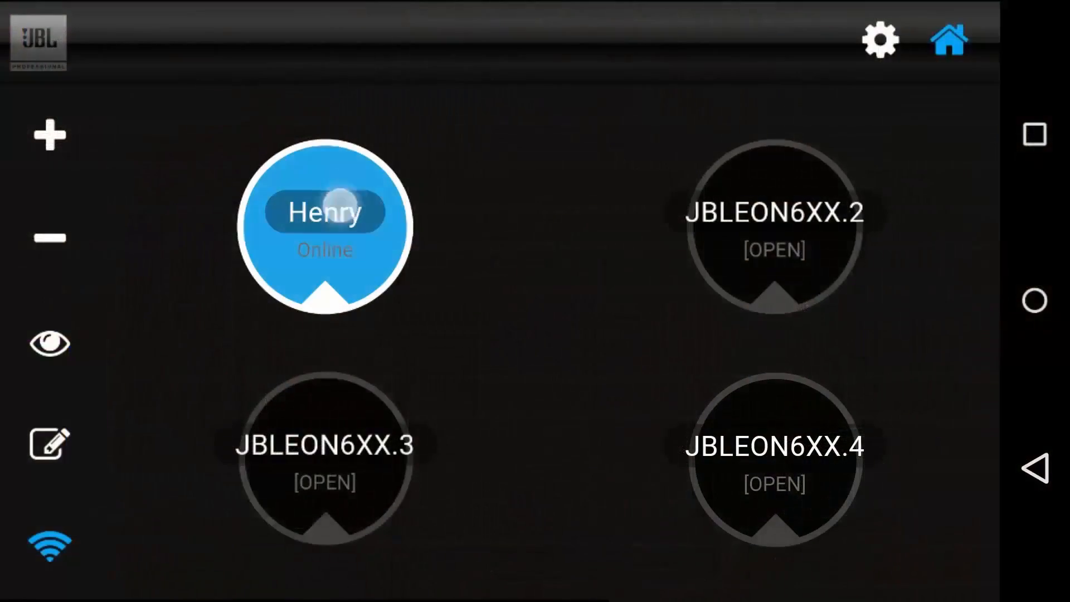
- Lower Henry's volume to 69 and switch to the Sub preset
left_click(324, 215)
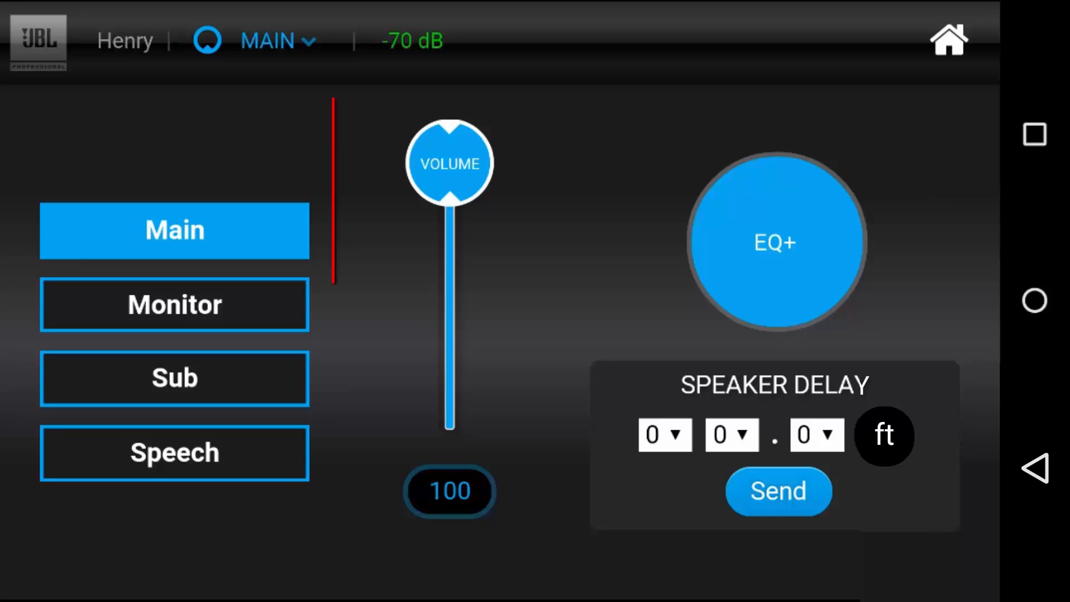
left_click_drag(450, 163, 449, 382)
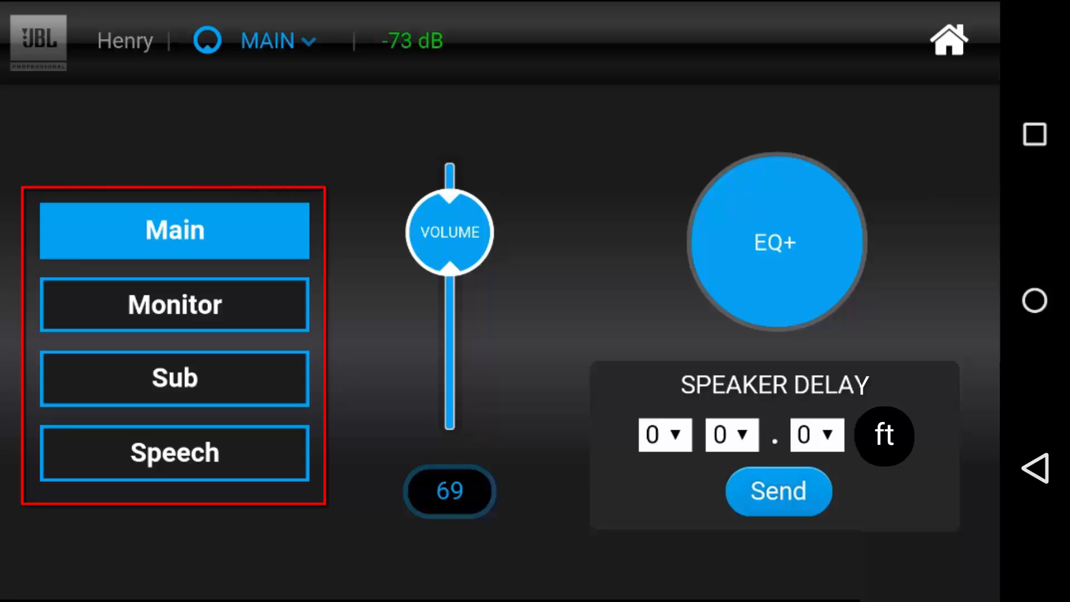
left_click(174, 379)
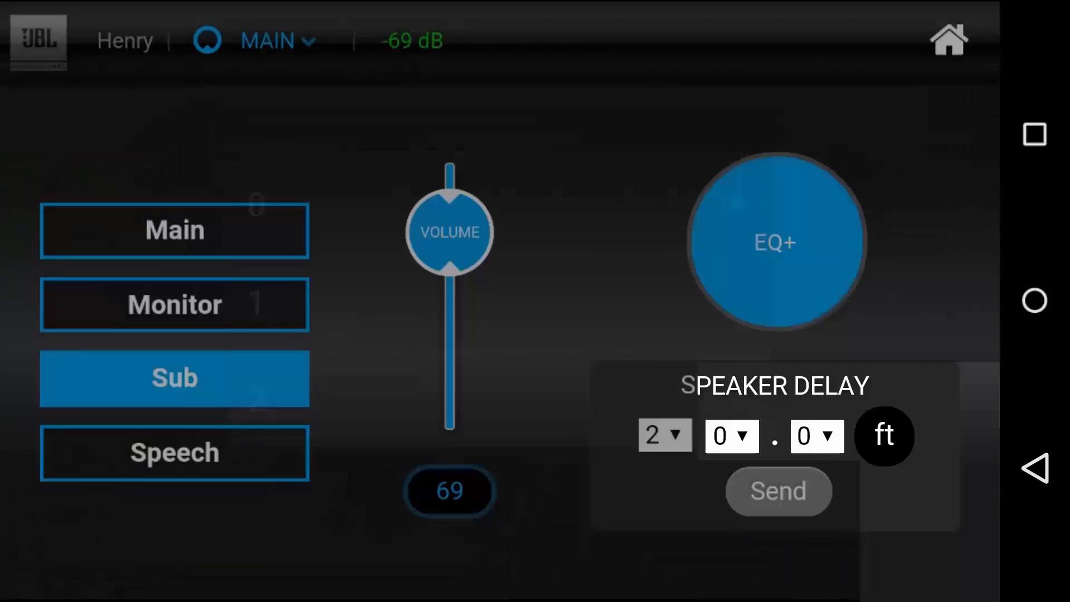
- Send a 2 ft speaker delay to Henry
left_click(777, 490)
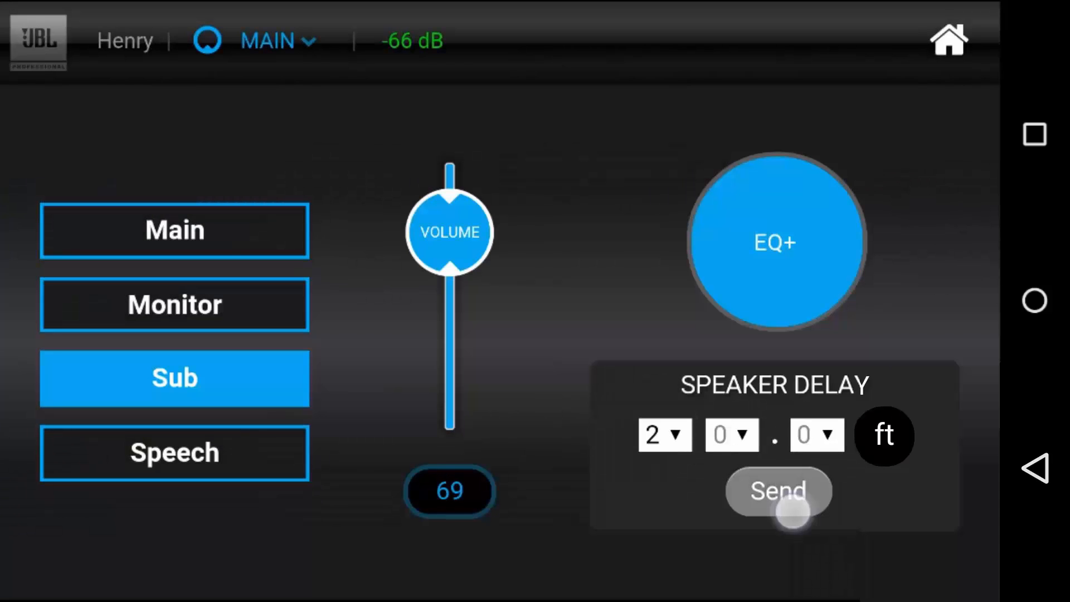
left_click(778, 490)
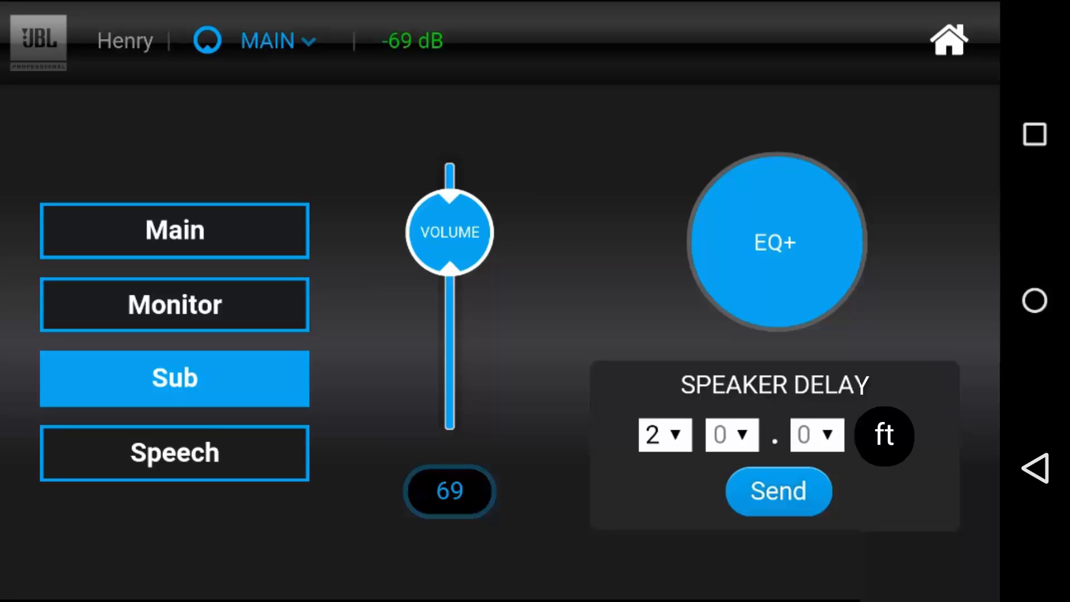
left_click(774, 243)
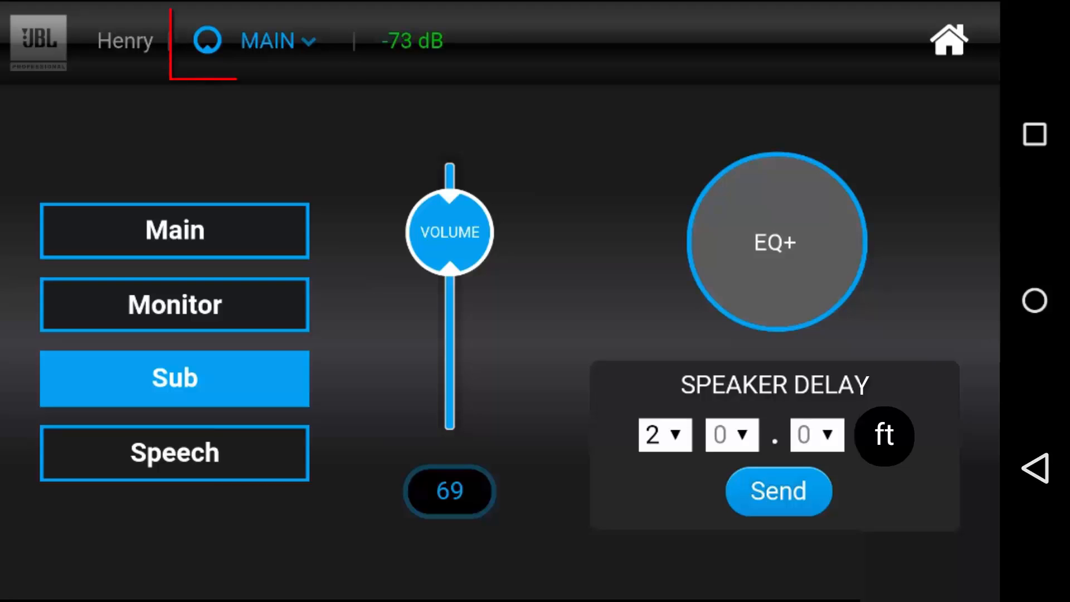
left_click(265, 40)
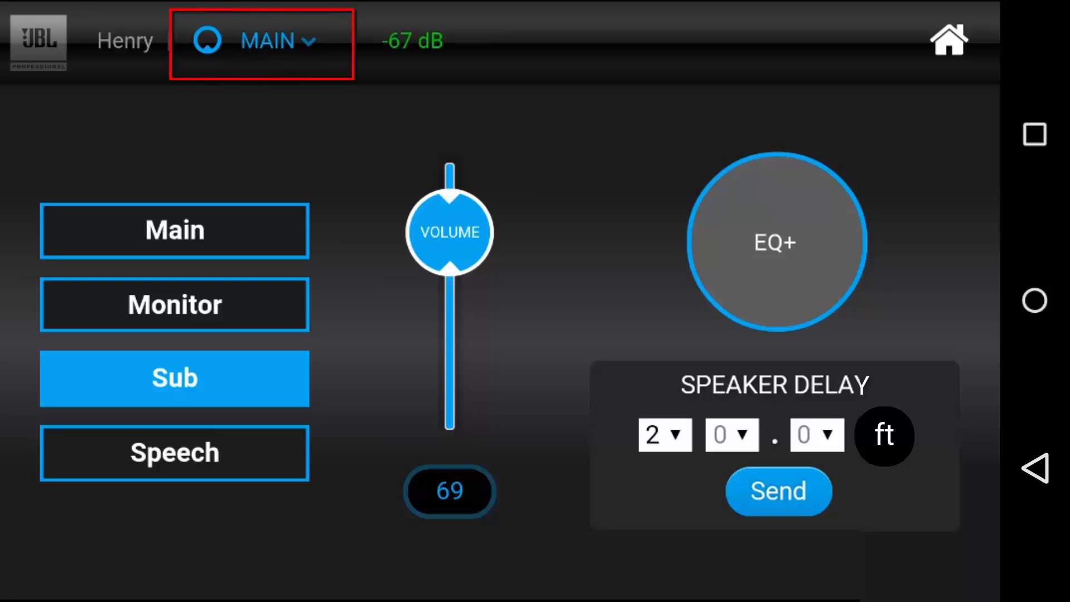
left_click(265, 40)
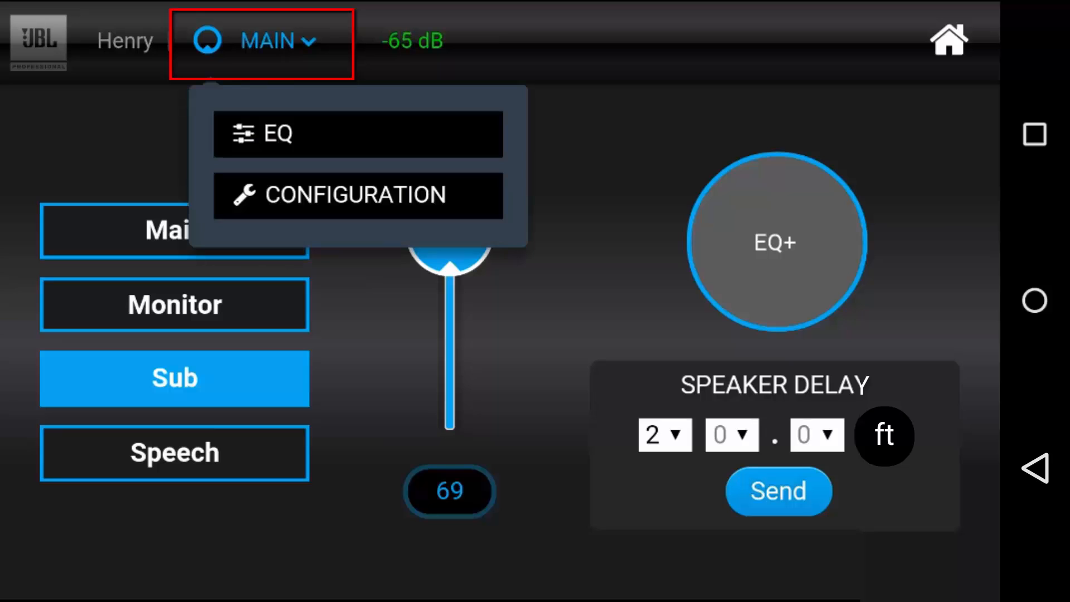
- Cut Henry's EQ1 band about -7 dB near 400 Hz with a narrow Q, then return to the overview
left_click(278, 133)
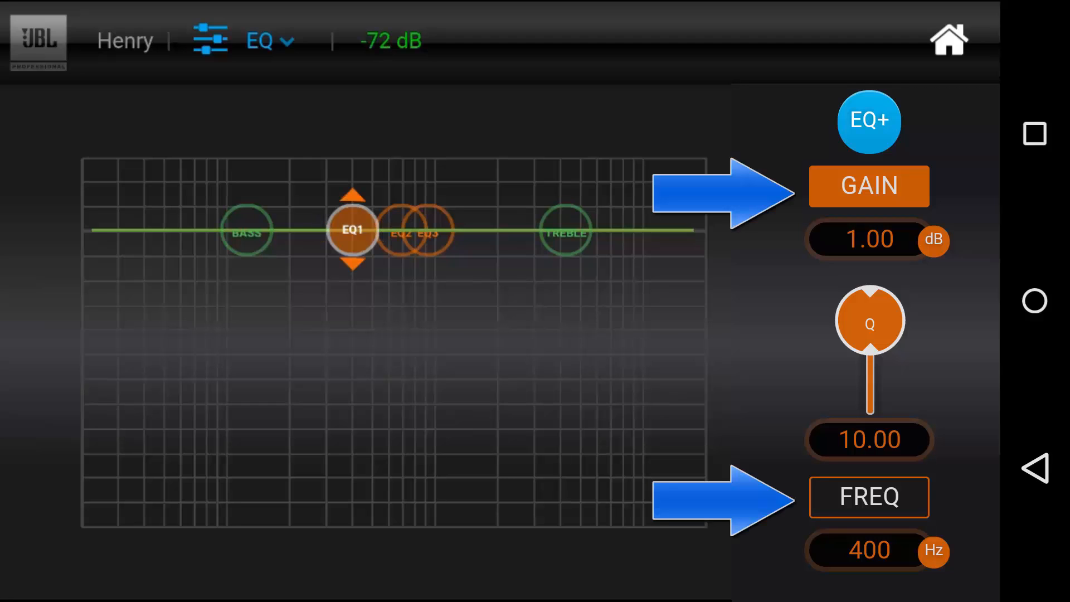
left_click_drag(352, 229, 353, 404)
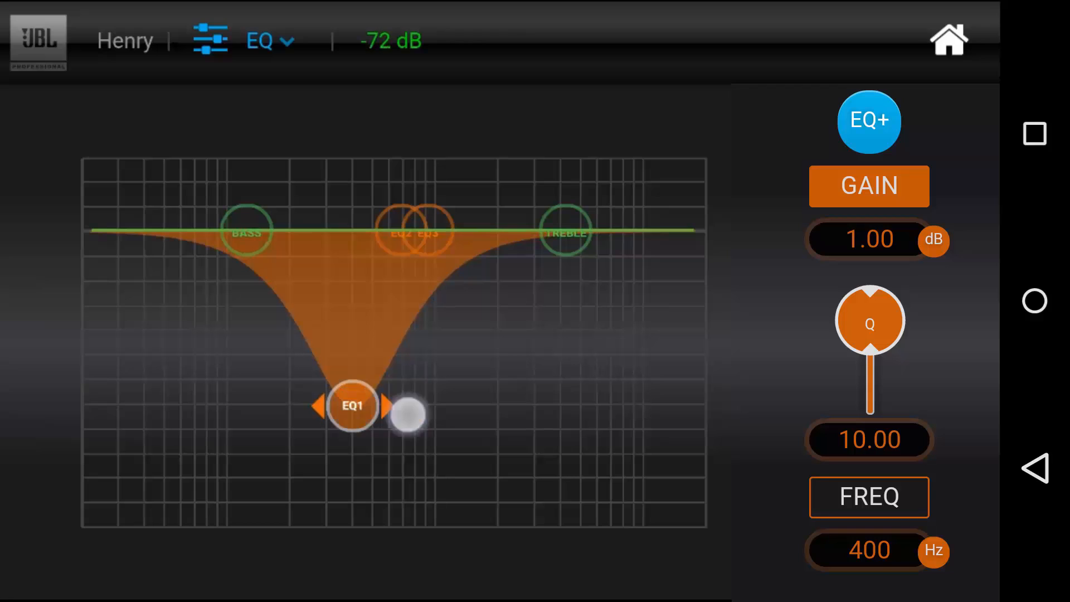
left_click_drag(352, 406, 524, 405)
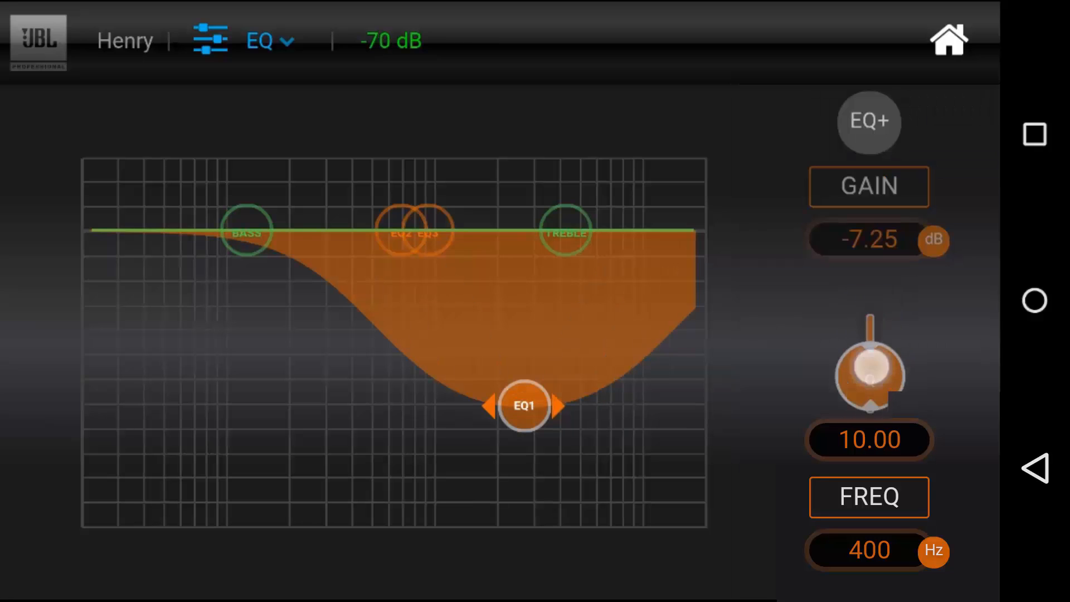
left_click_drag(868, 369, 868, 341)
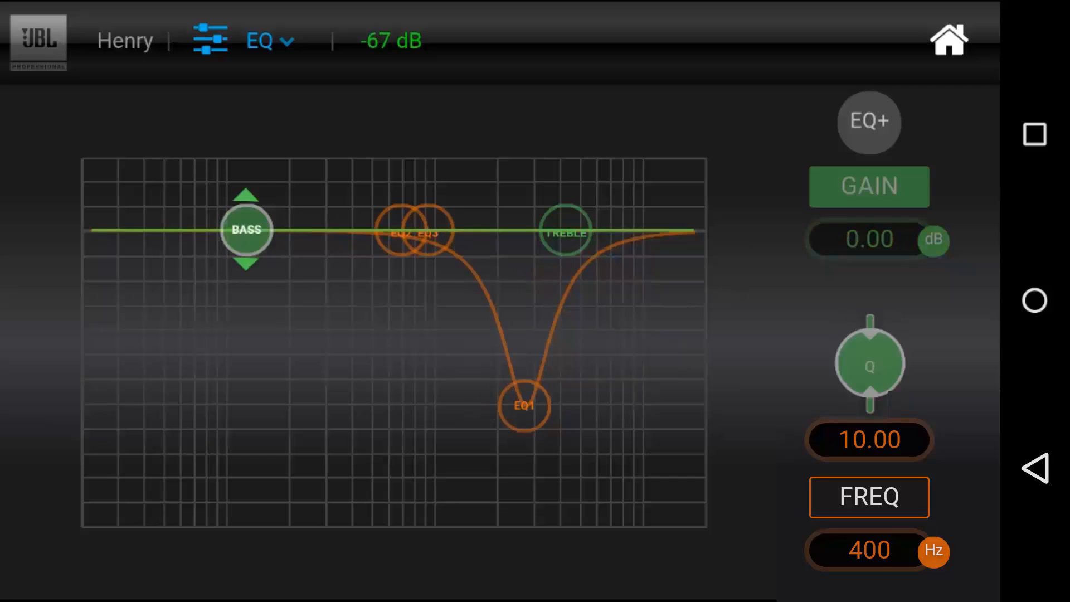
left_click_drag(245, 228, 245, 416)
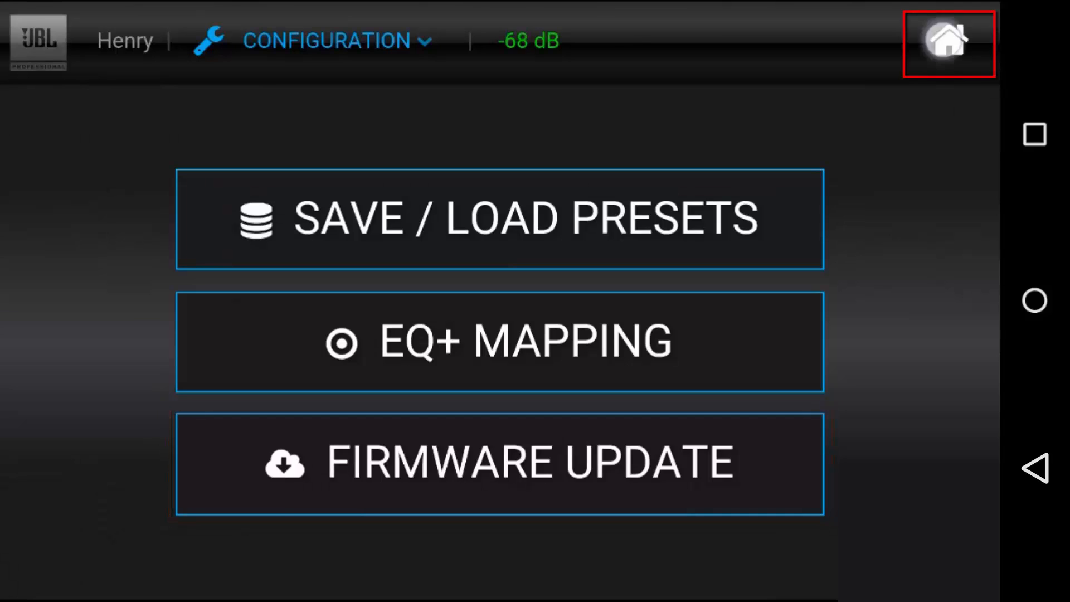
left_click(947, 39)
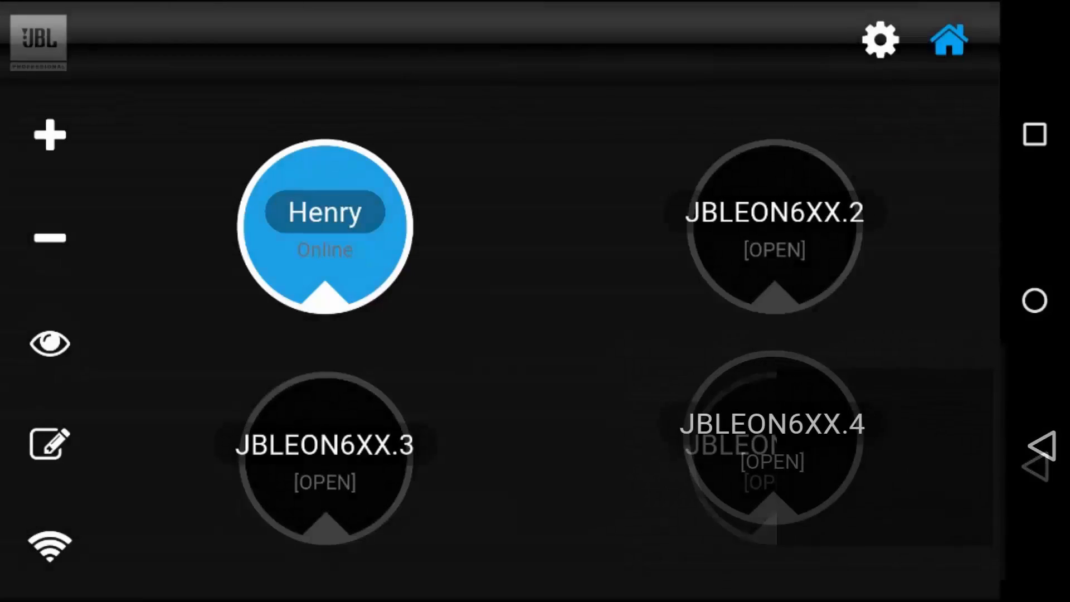